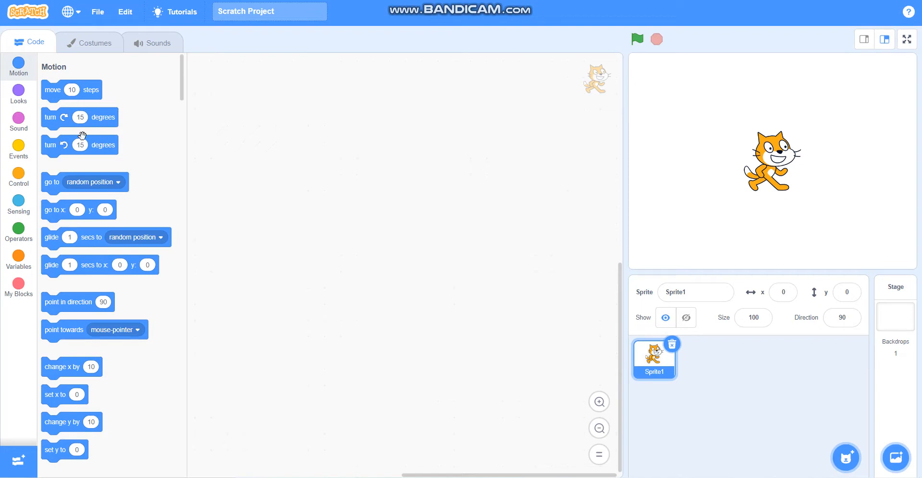
pyautogui.moveTo(18, 149)
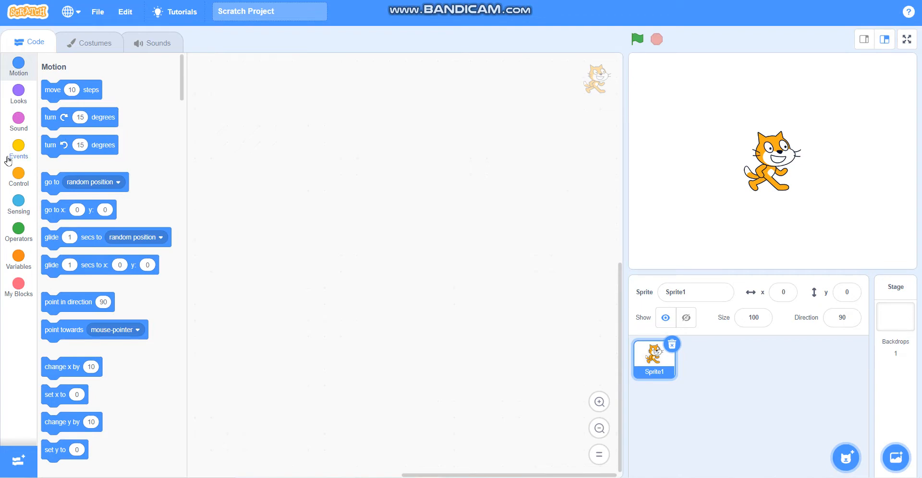
# Add the Pen extension and start a green-flag script with pen up and erase all.
pyautogui.click(18, 150)
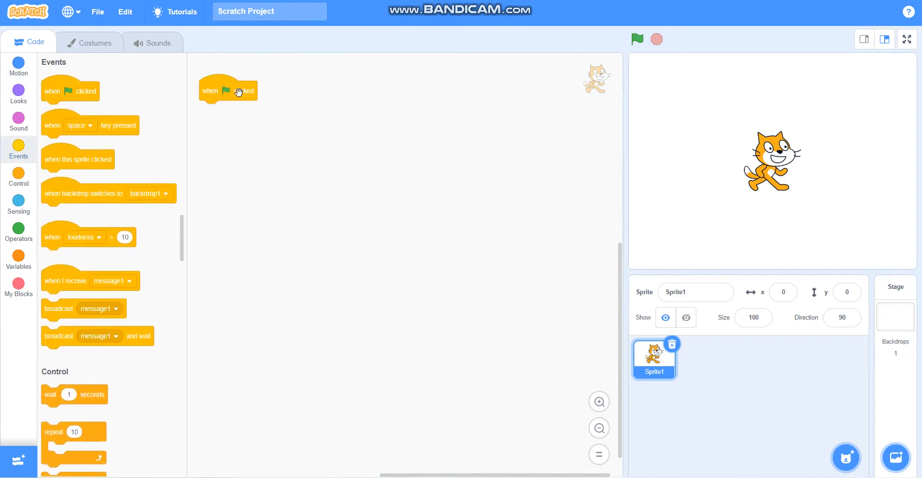
pyautogui.moveTo(9, 456)
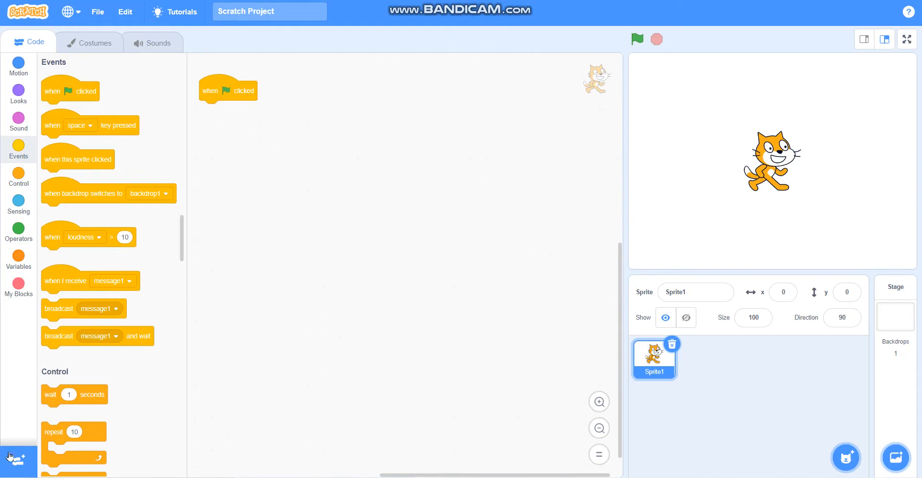
pyautogui.click(18, 316)
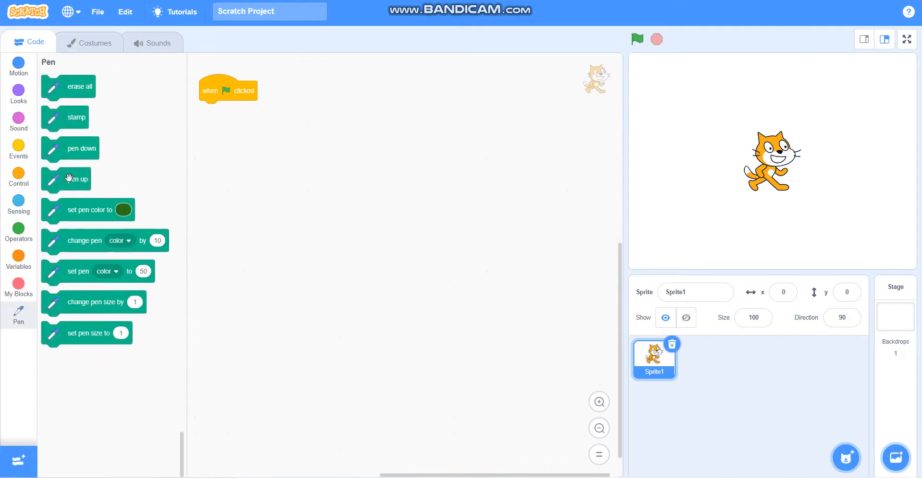
pyautogui.moveTo(74, 179); pyautogui.dragTo(239, 100)
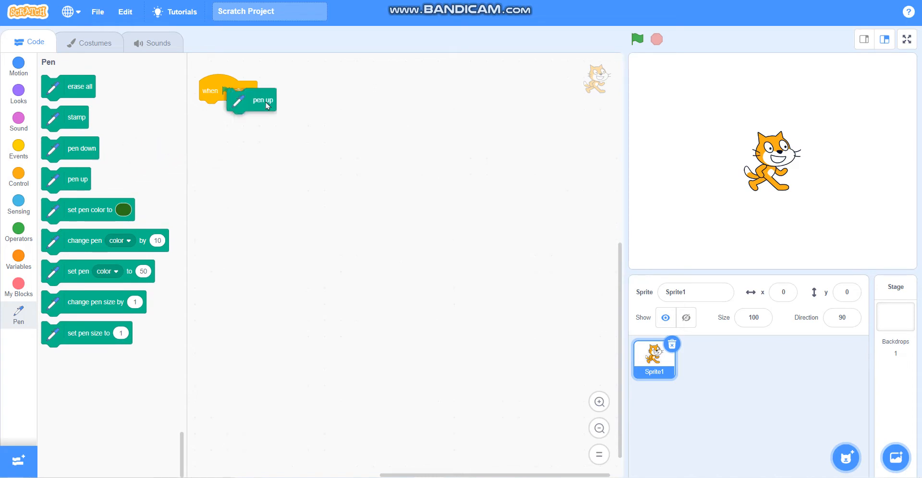
pyautogui.moveTo(264, 100); pyautogui.dragTo(237, 112)
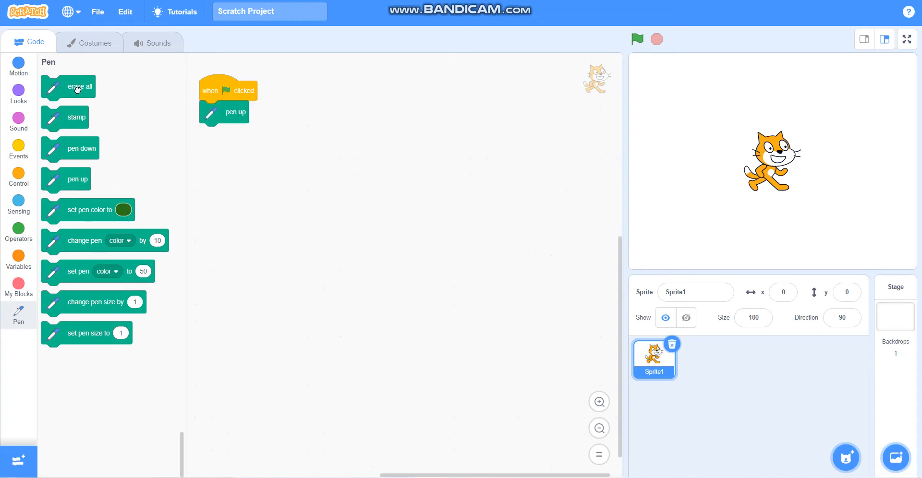
# Extend the script with go to x 0 y 0 and point in direction 90.
pyautogui.click(18, 65)
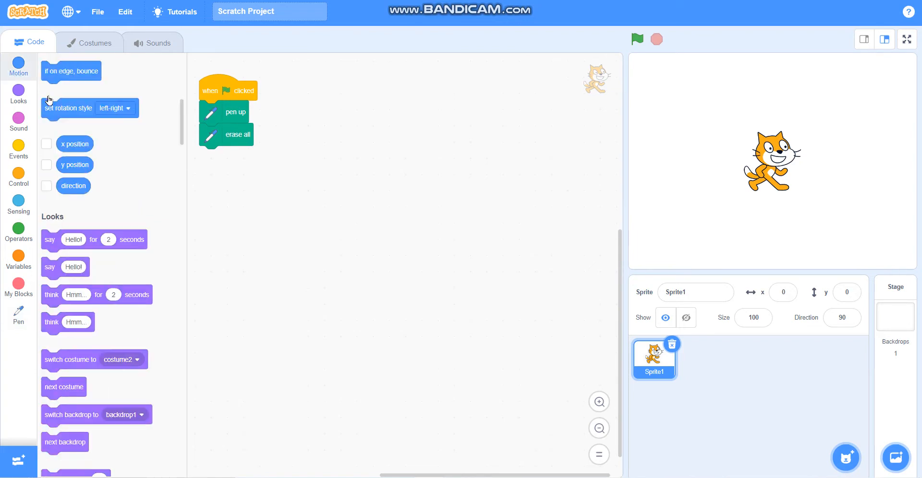
pyautogui.click(18, 64)
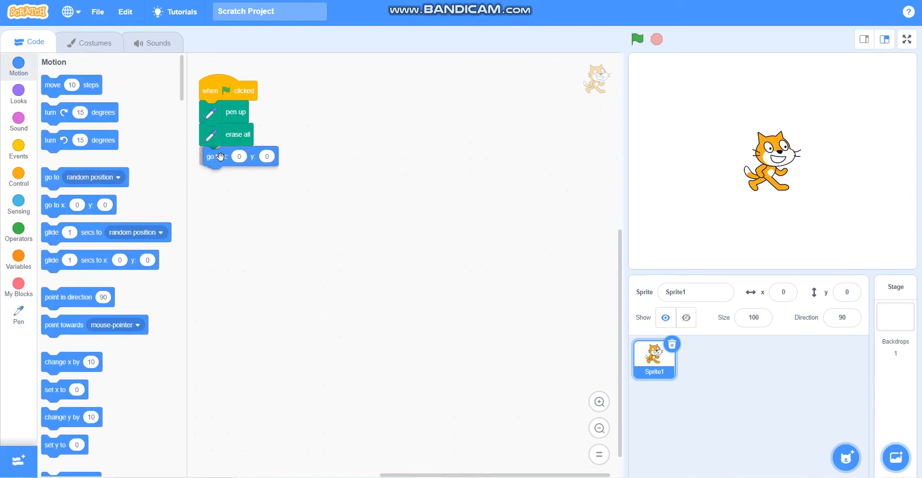
pyautogui.moveTo(214, 156); pyautogui.dragTo(212, 156)
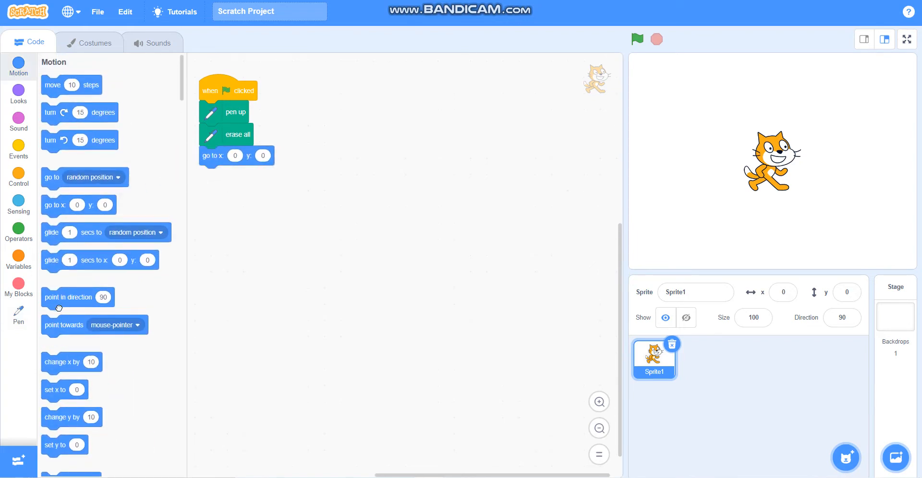
pyautogui.moveTo(69, 297); pyautogui.dragTo(227, 174)
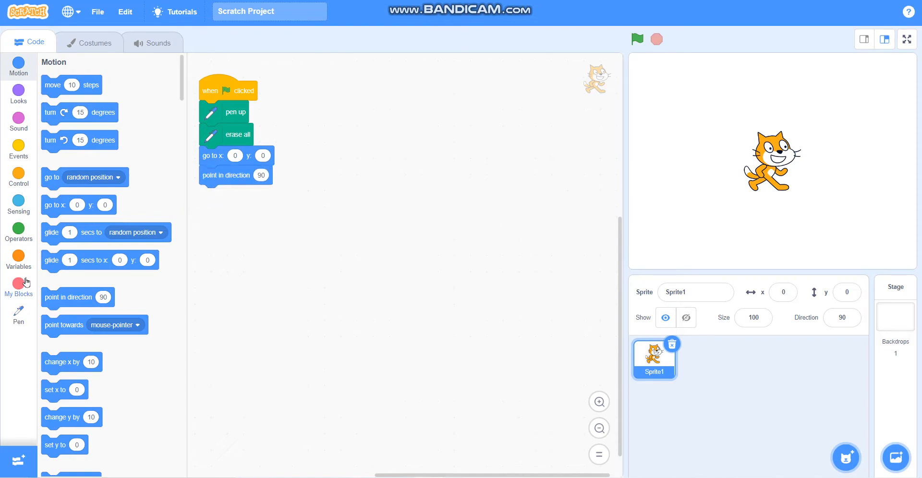
# Make a custom 'circle' block with two number inputs named radius and steps.
pyautogui.click(18, 285)
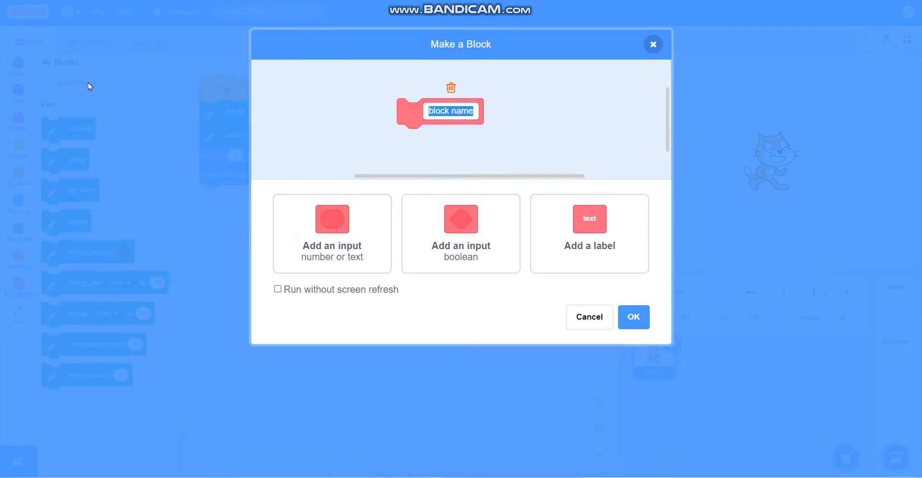
pyautogui.write('cle')
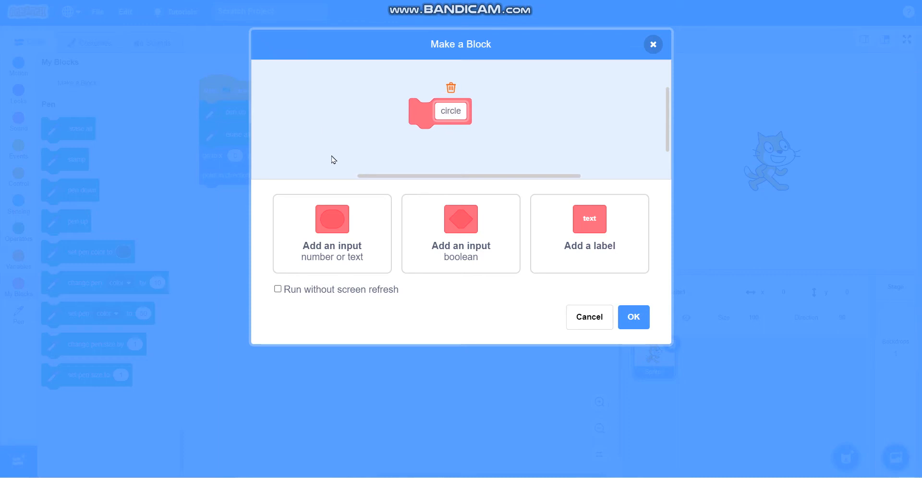
pyautogui.click(332, 234)
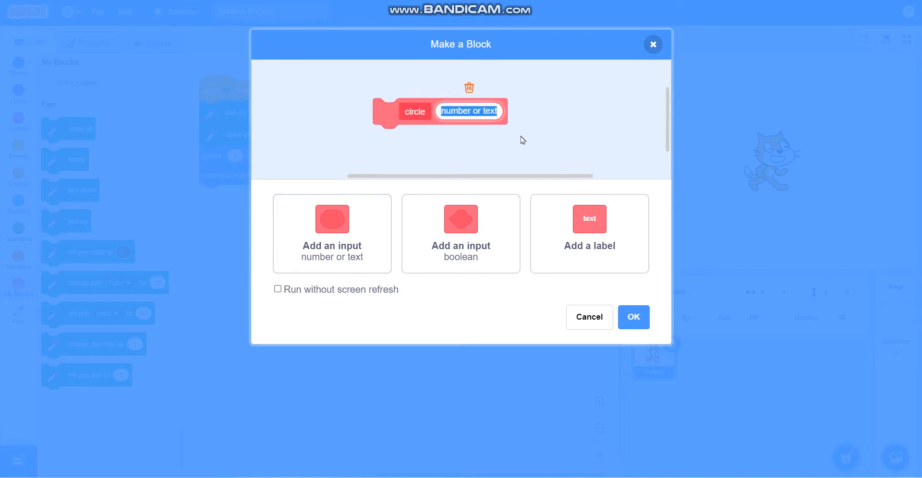
pyautogui.write('radius')
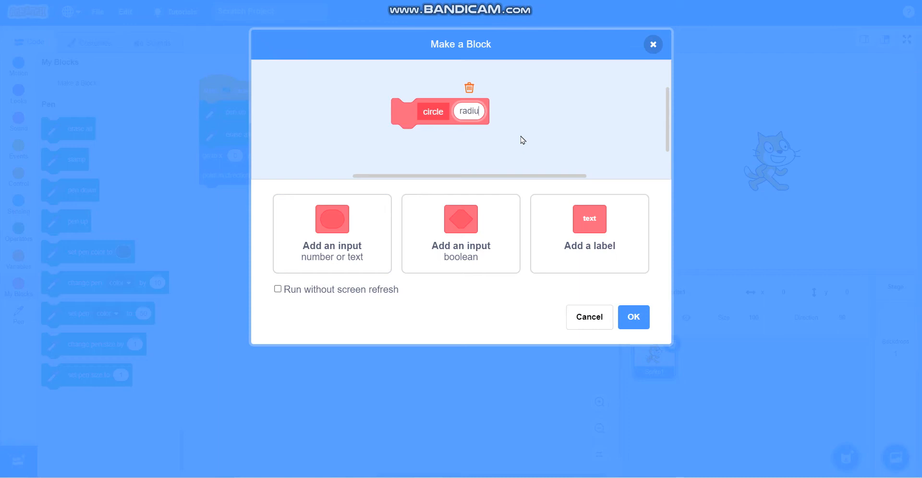
pyautogui.click(332, 234)
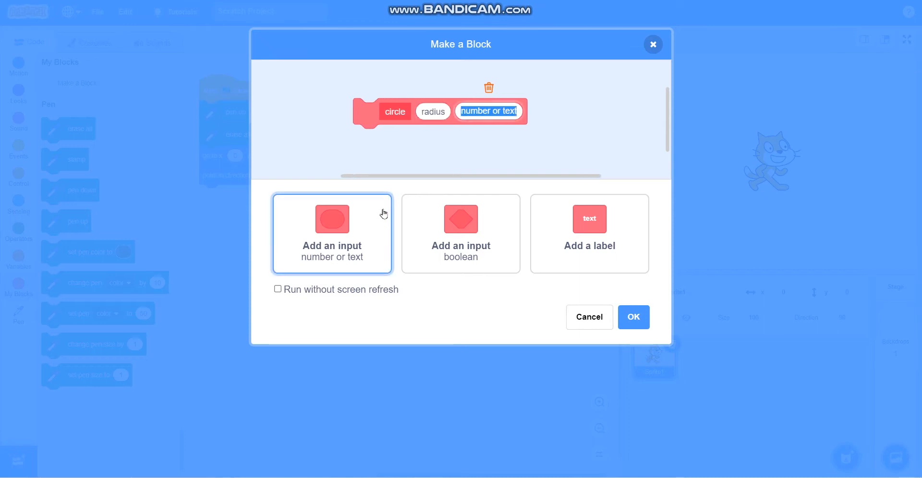
pyautogui.moveTo(537, 136)
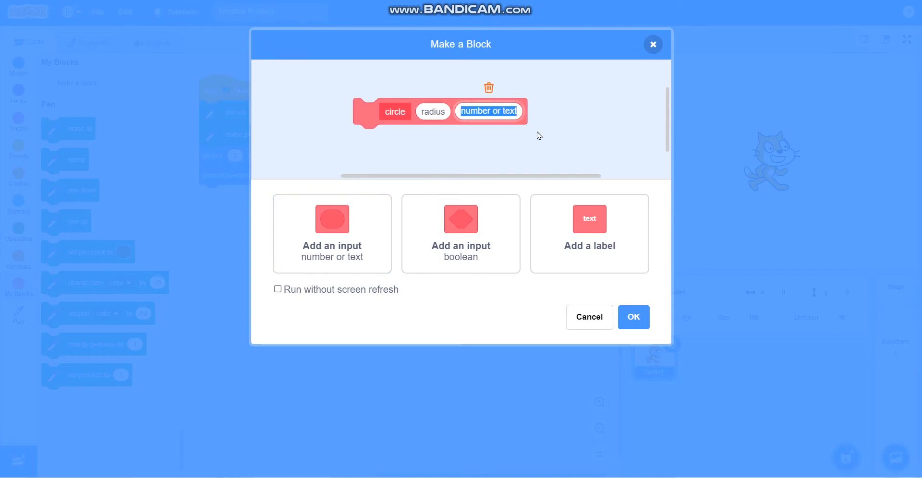
pyautogui.write('steps')
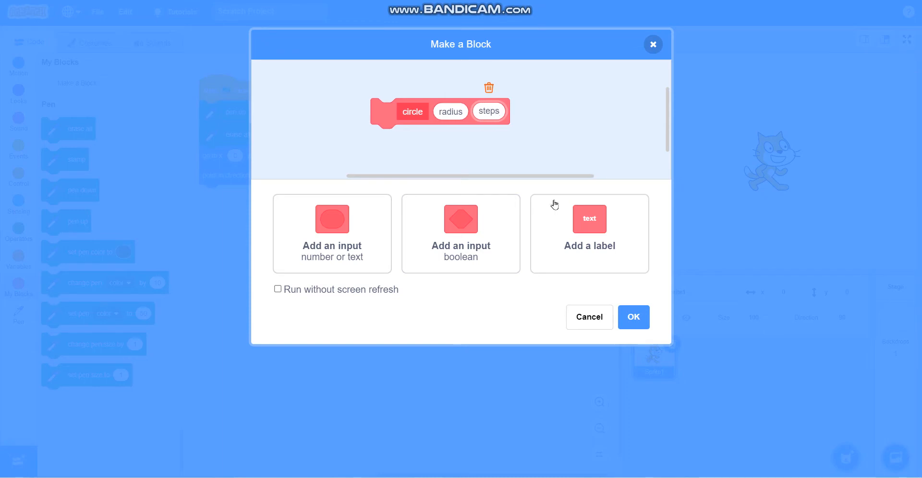
pyautogui.click(633, 318)
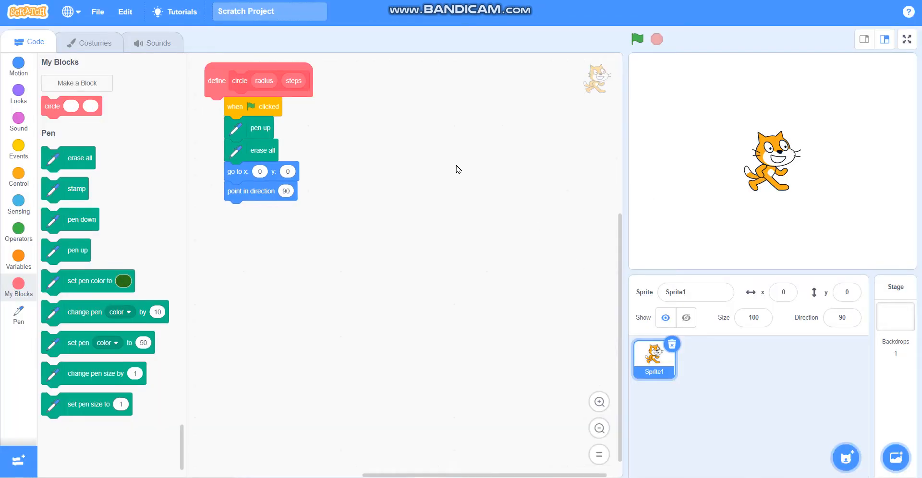
# Place define circle beside the main script and give it an if-else testing steps = 0.
pyautogui.moveTo(257, 81); pyautogui.dragTo(364, 98)
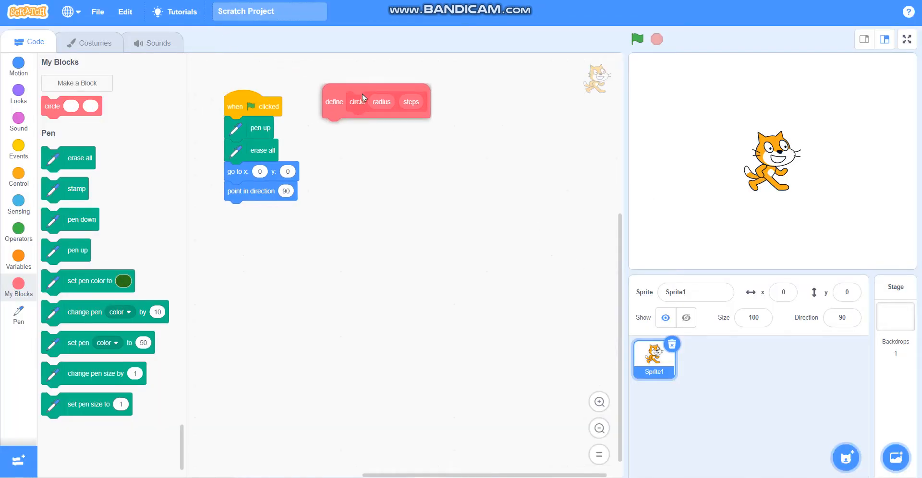
pyautogui.moveTo(362, 98); pyautogui.dragTo(388, 116)
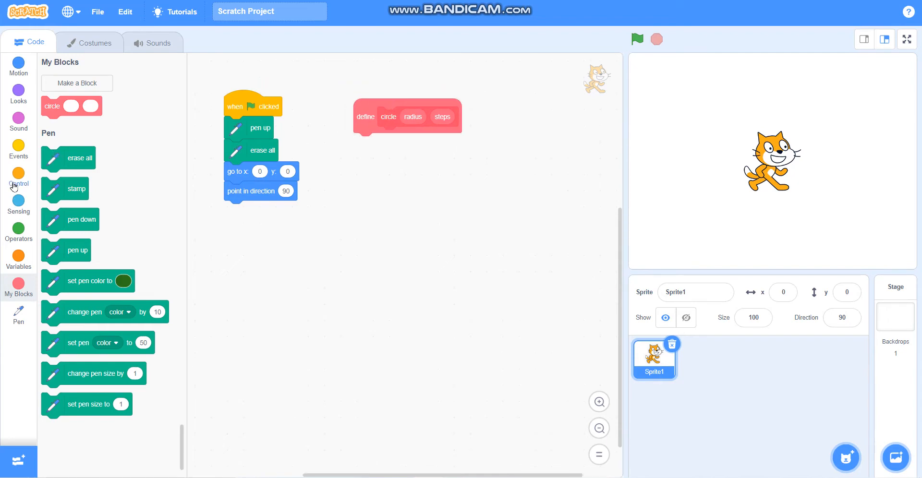
pyautogui.click(18, 177)
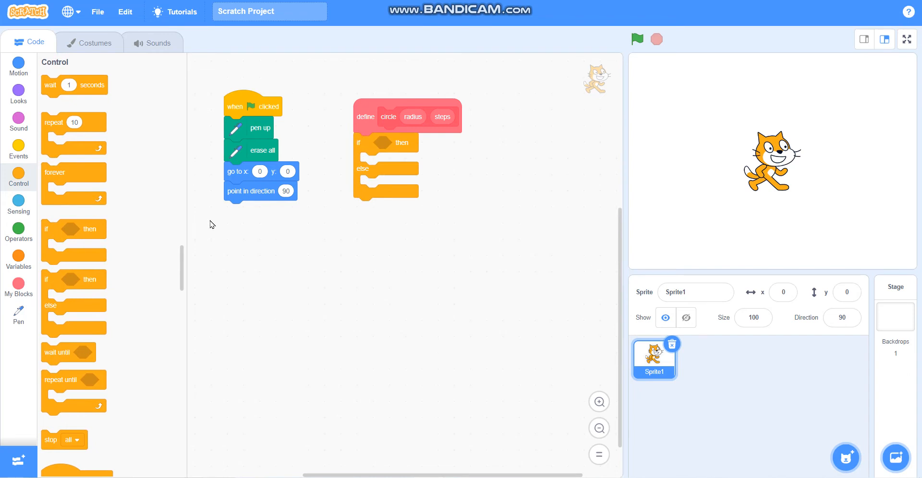
pyautogui.click(19, 230)
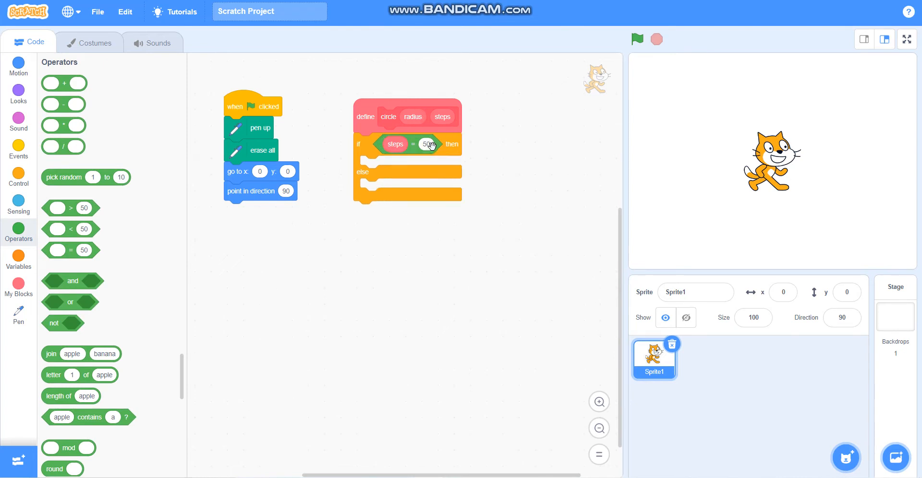
pyautogui.click(427, 144)
pyautogui.write('0')
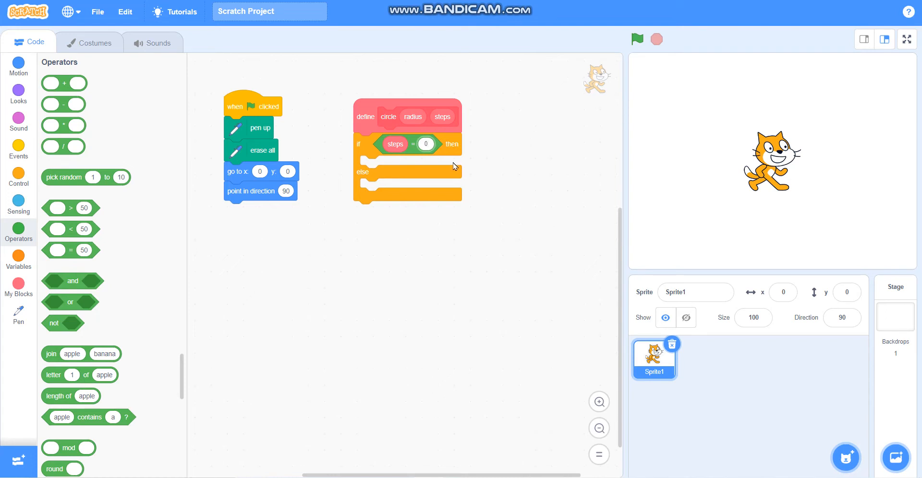
pyautogui.moveTo(369, 171)
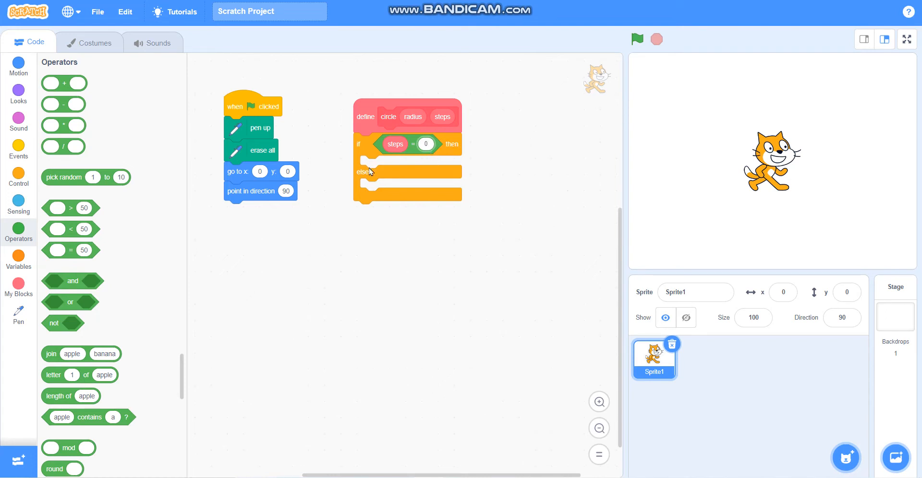
pyautogui.click(18, 64)
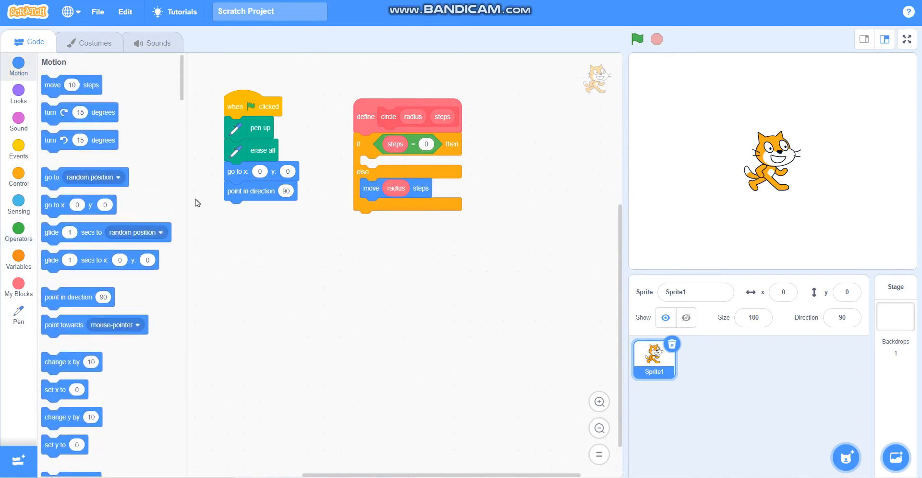
pyautogui.moveTo(3, 317)
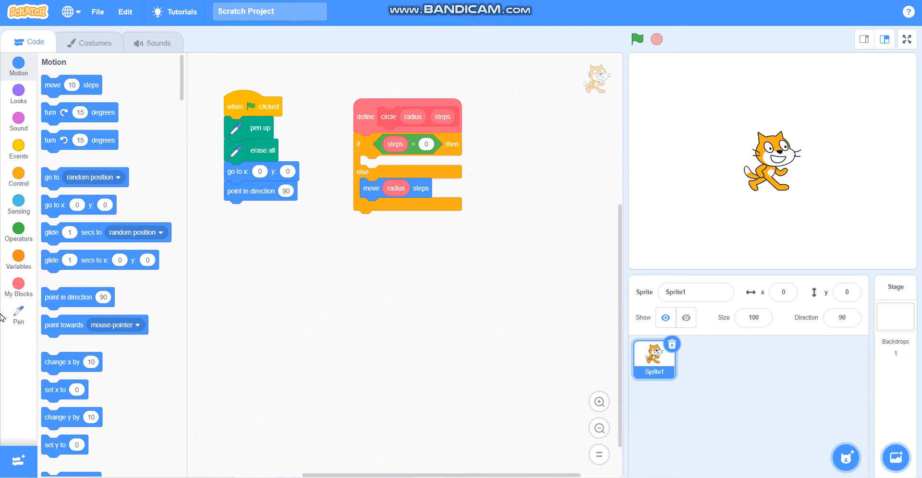
# Follow move radius steps in the else branch with pen down and then pen up.
pyautogui.click(19, 315)
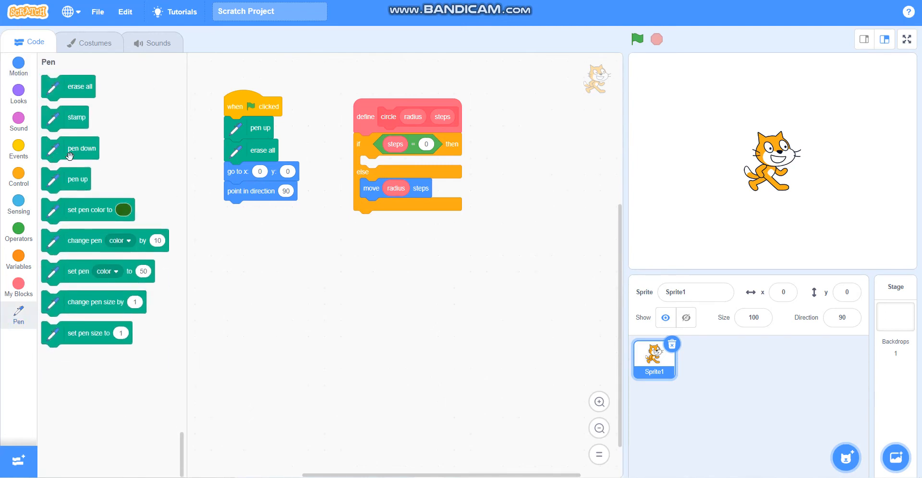
pyautogui.moveTo(69, 148); pyautogui.dragTo(400, 209)
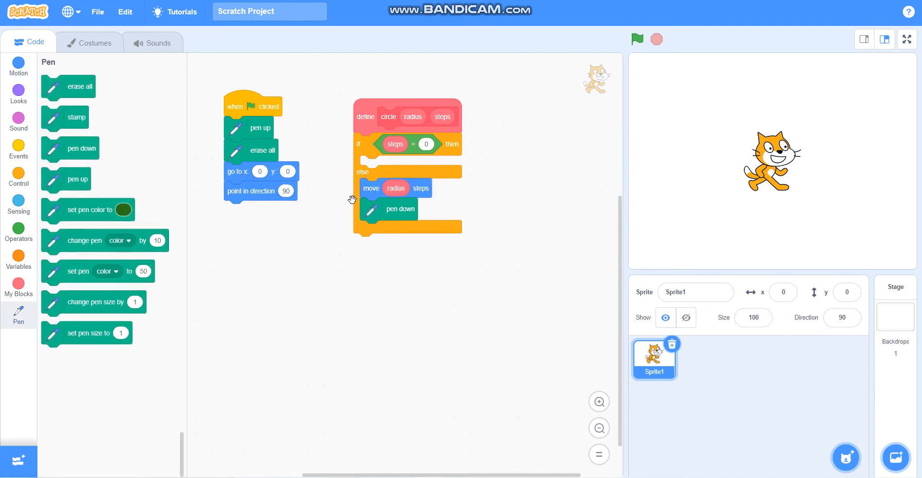
pyautogui.moveTo(77, 180); pyautogui.dragTo(338, 235)
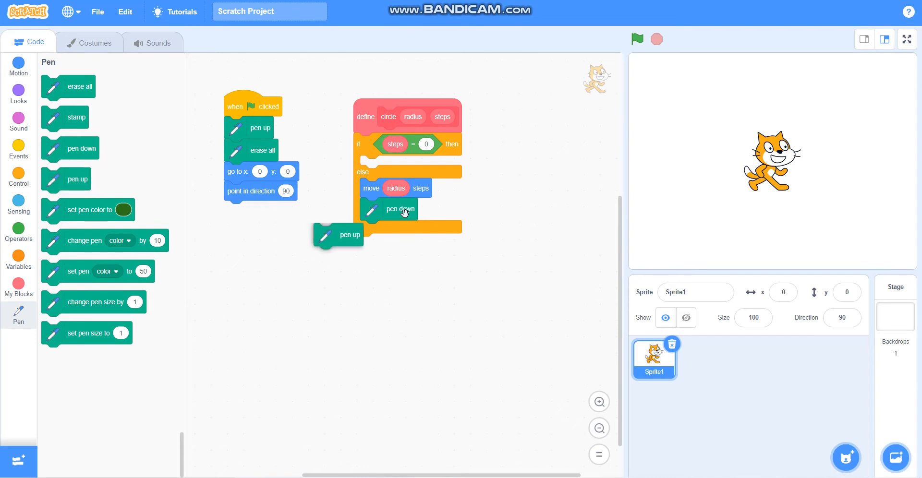
pyautogui.moveTo(350, 235); pyautogui.dragTo(397, 231)
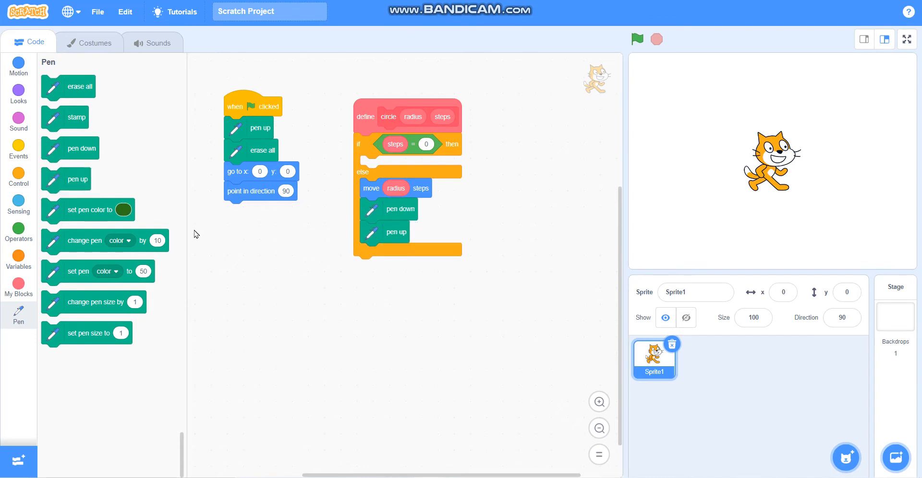
pyautogui.moveTo(135, 229)
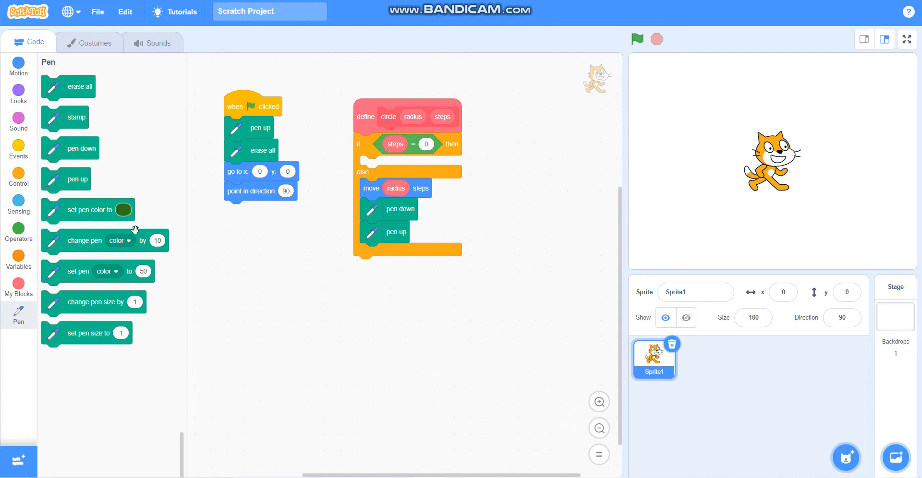
pyautogui.moveTo(20, 56)
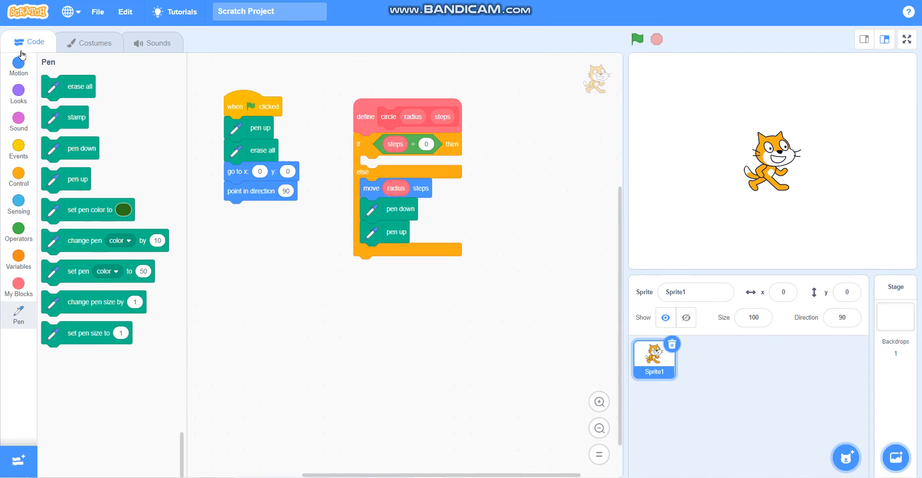
# Add a move 0 − radius steps block under pen up to return to the centre.
pyautogui.click(18, 64)
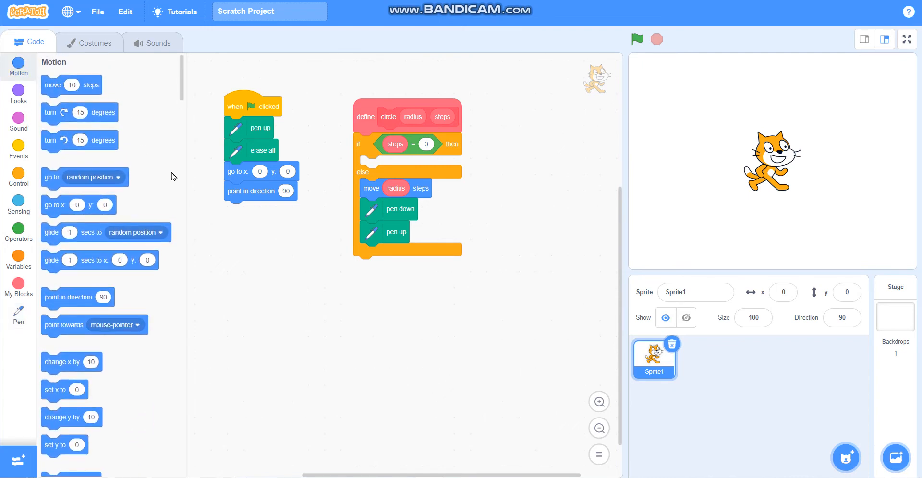
pyautogui.moveTo(71, 84); pyautogui.dragTo(390, 252)
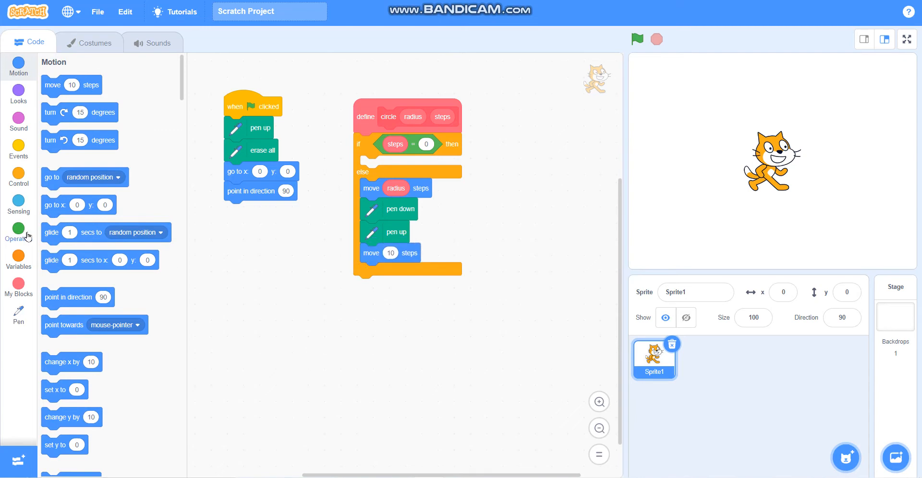
pyautogui.click(18, 232)
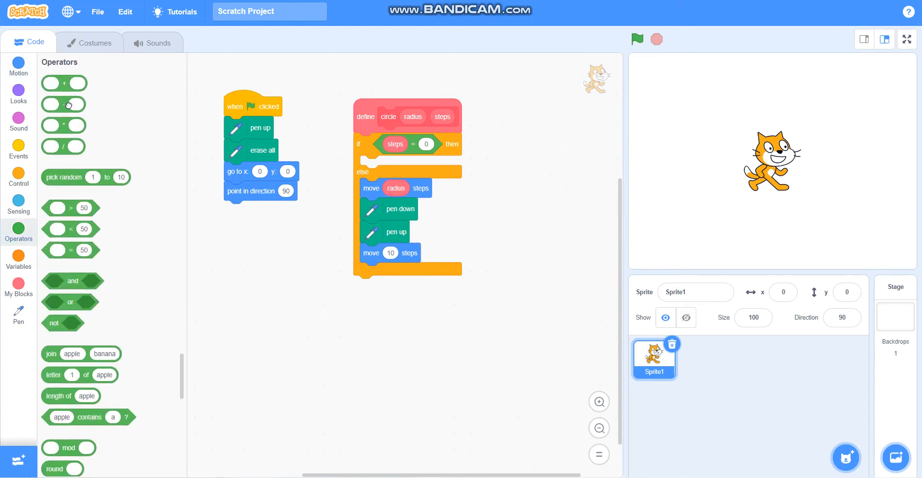
pyautogui.moveTo(63, 104); pyautogui.dragTo(399, 253)
pyautogui.write('0')
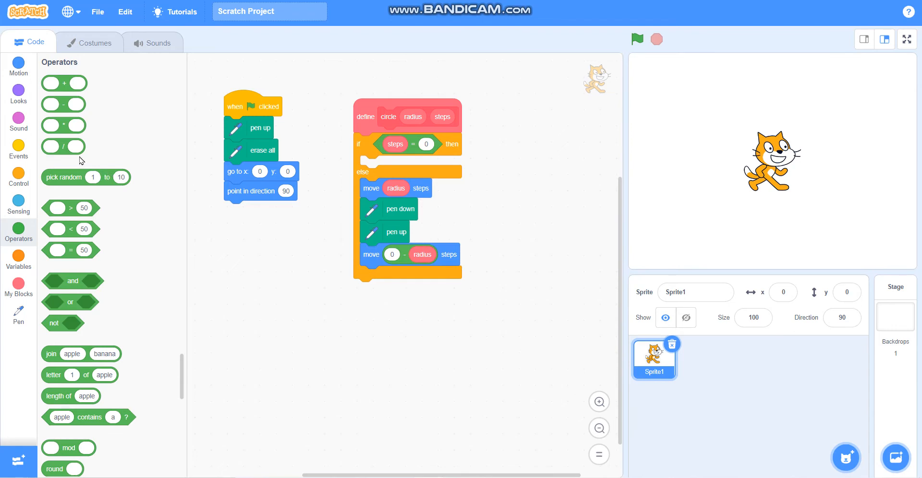
pyautogui.click(18, 64)
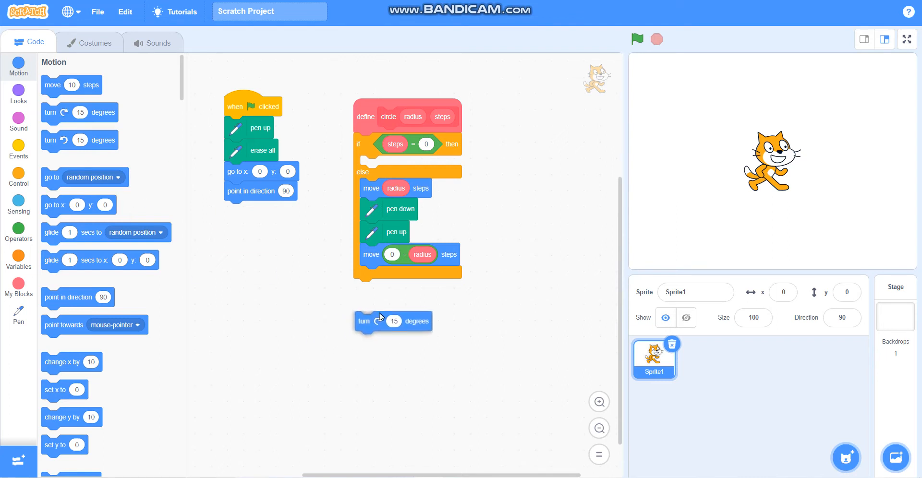
# End the else branch with turn 1 degrees and a recursive circle call taking radius.
pyautogui.moveTo(371, 320); pyautogui.dragTo(370, 276)
pyautogui.write('1')
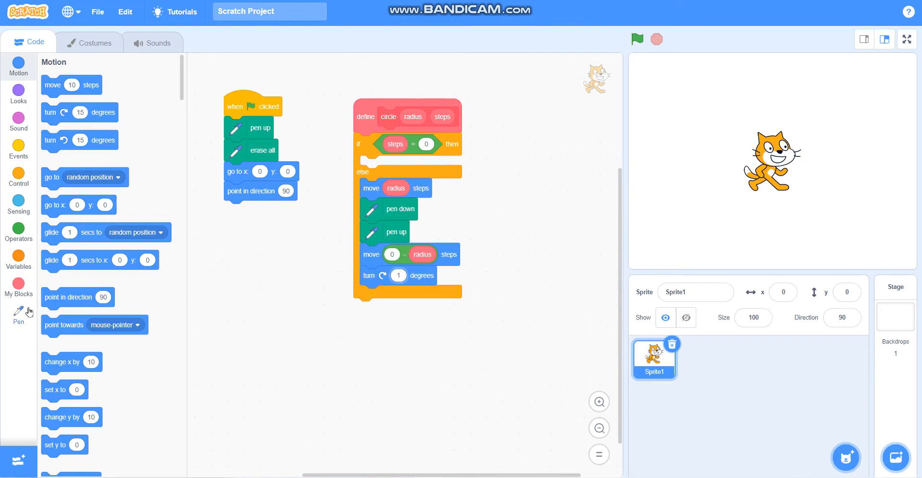
pyautogui.click(18, 285)
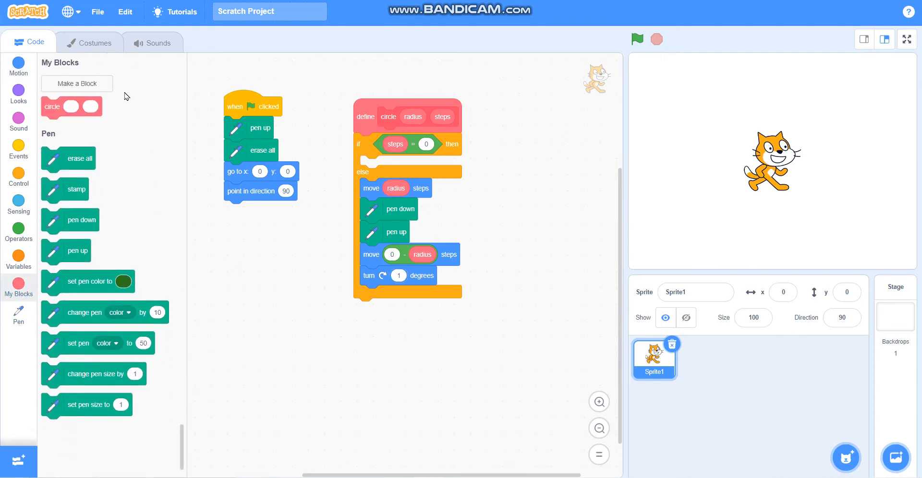
pyautogui.moveTo(72, 107); pyautogui.dragTo(364, 287)
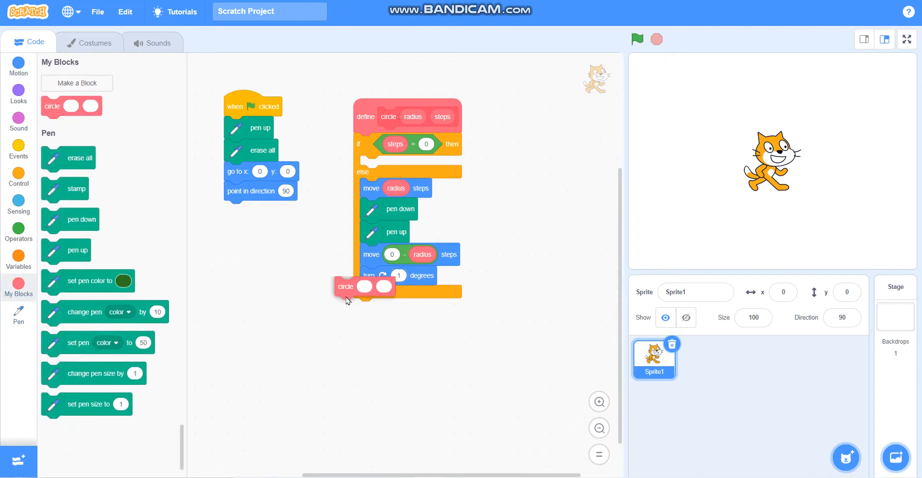
pyautogui.moveTo(346, 287); pyautogui.dragTo(371, 294)
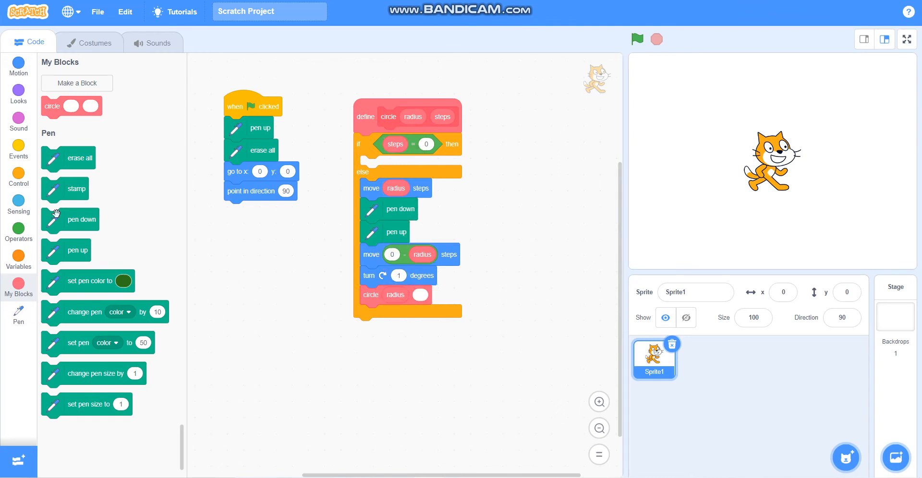
# Set the recursive call's second input to steps − 1 and add a circle call to the green-flag script.
pyautogui.click(18, 230)
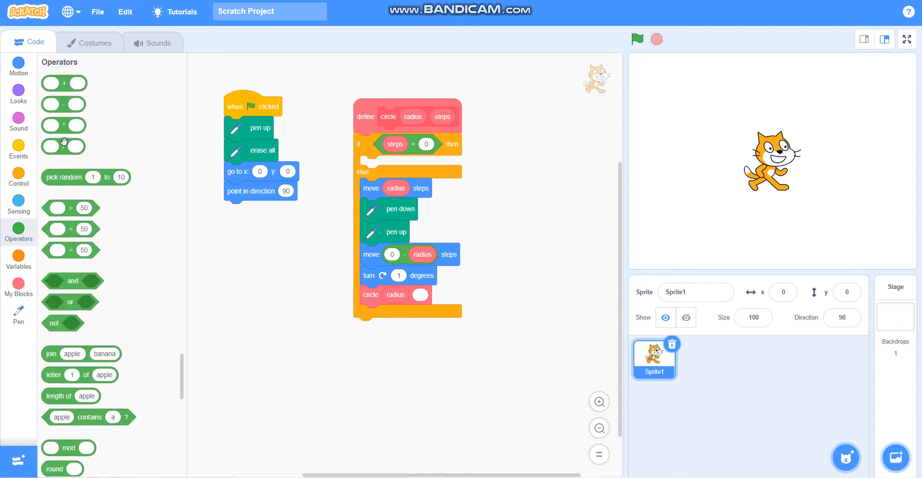
pyautogui.moveTo(64, 146); pyautogui.dragTo(279, 307)
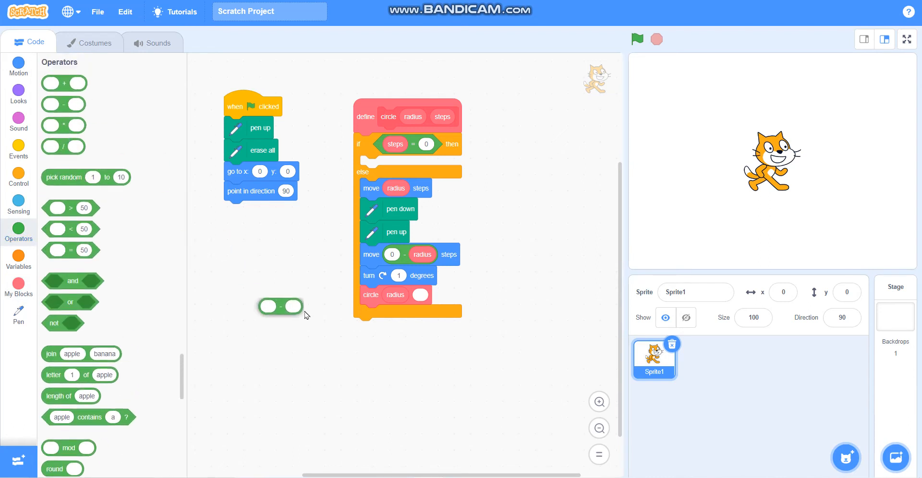
pyautogui.moveTo(280, 307); pyautogui.dragTo(439, 295)
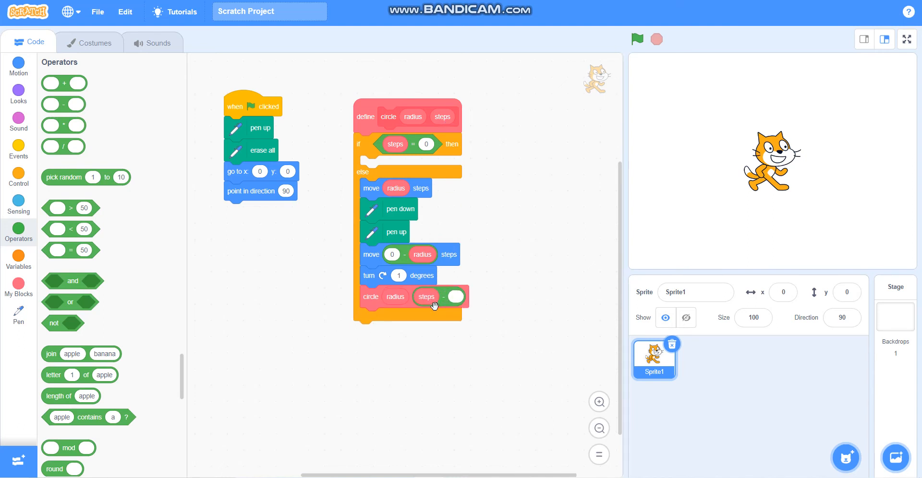
pyautogui.moveTo(527, 318)
pyautogui.write('1')
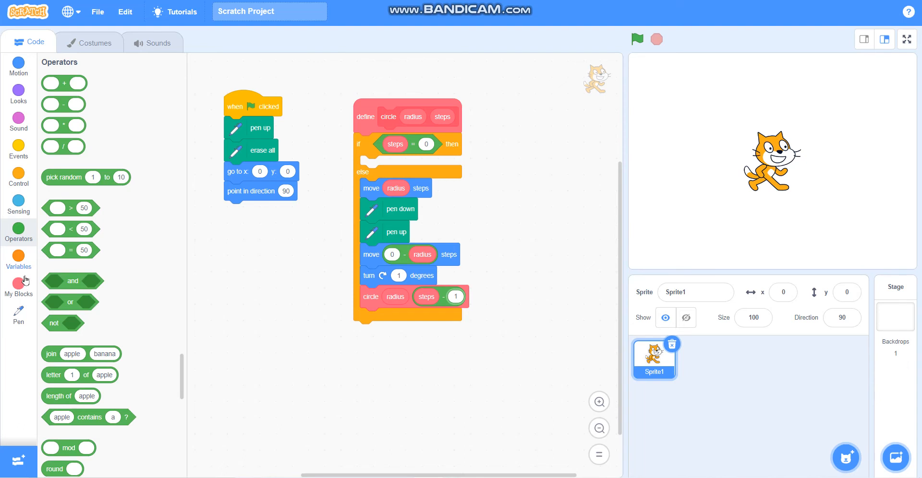
pyautogui.click(18, 288)
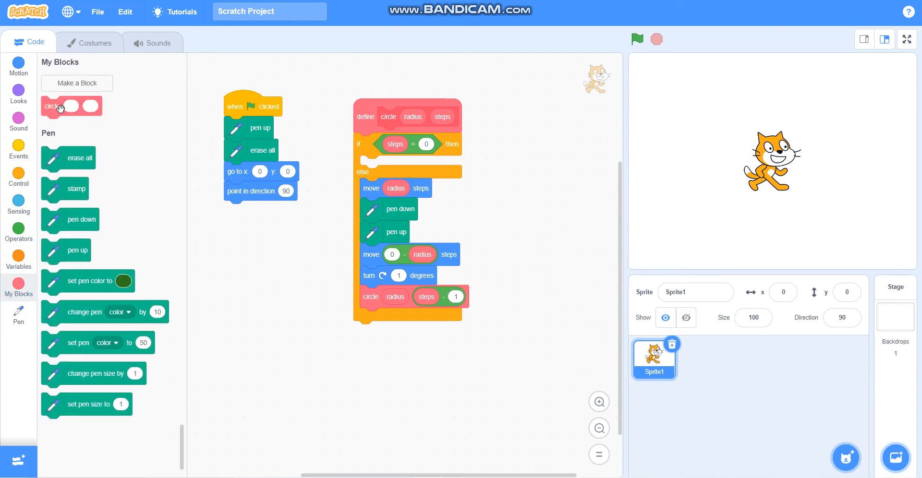
pyautogui.moveTo(61, 107); pyautogui.dragTo(235, 242)
pyautogui.write('100')
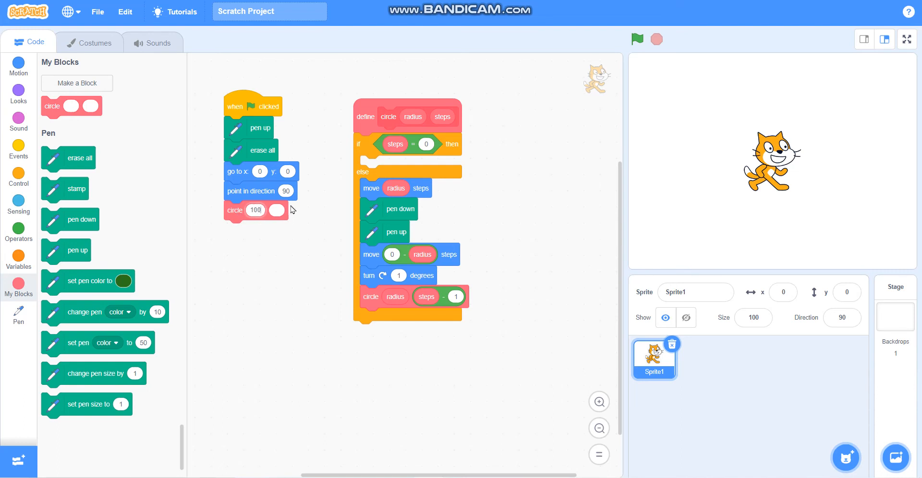
# Set the green-flag script's circle call to radius 100 and 360 steps.
pyautogui.click(277, 210)
pyautogui.write('360')
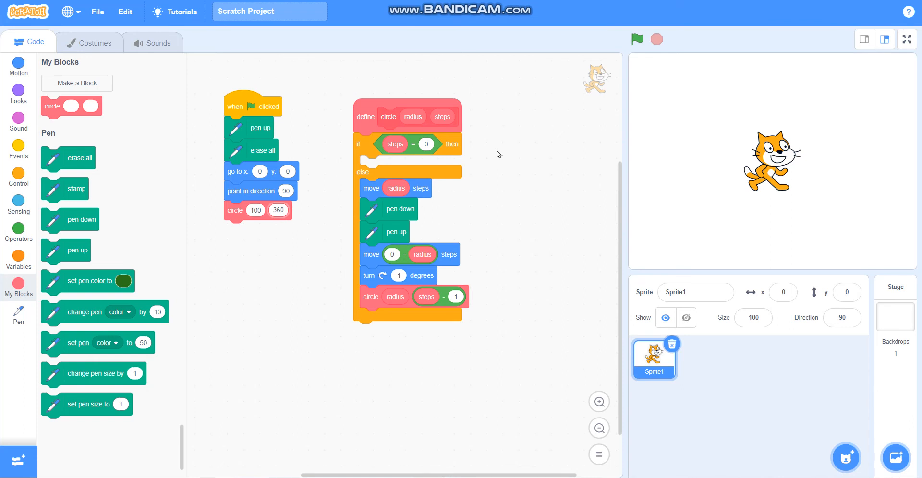
pyautogui.moveTo(67, 213)
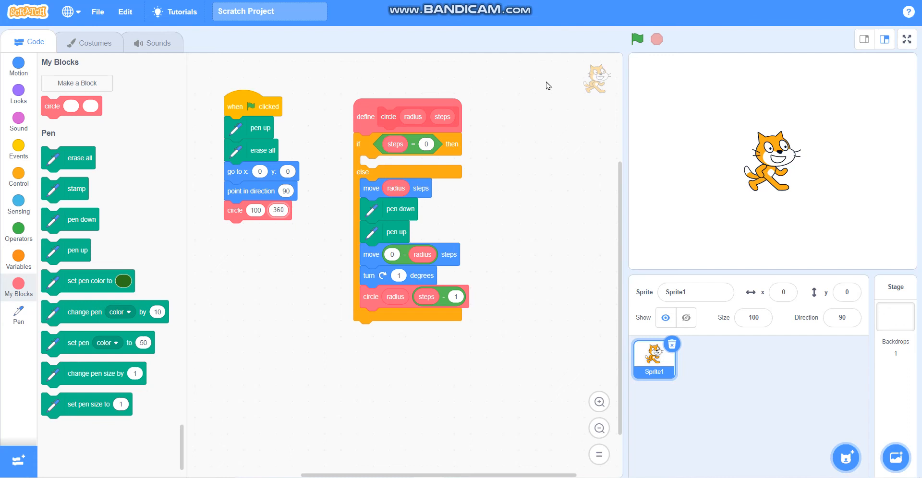
# Run the project with the green flag so a thin circle is drawn around the cat.
pyautogui.click(637, 39)
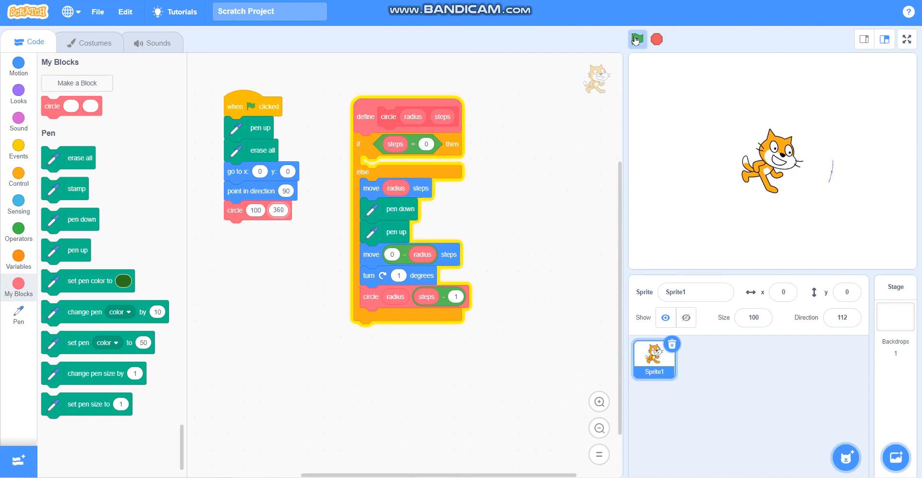
pyautogui.click(637, 39)
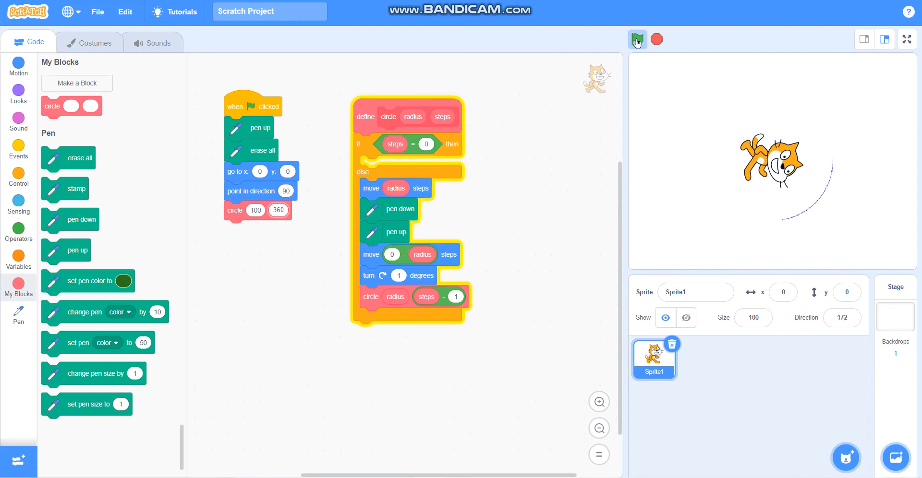
pyautogui.click(637, 40)
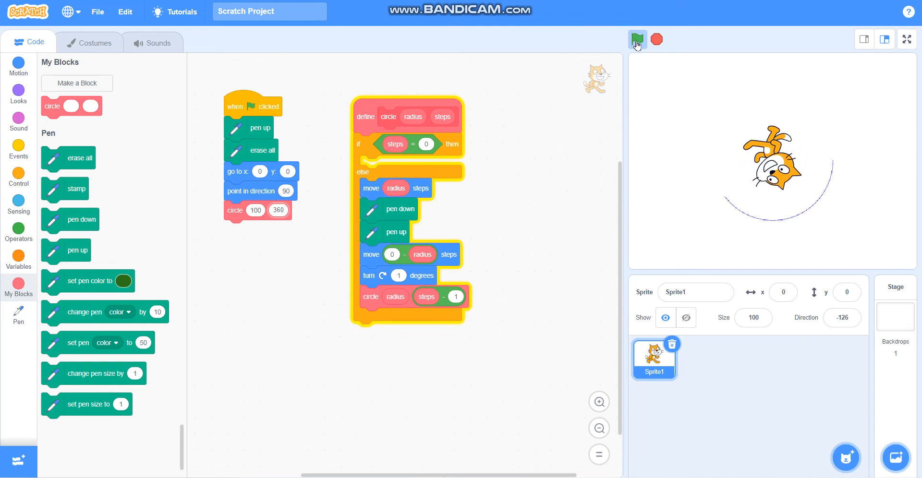
pyautogui.click(637, 40)
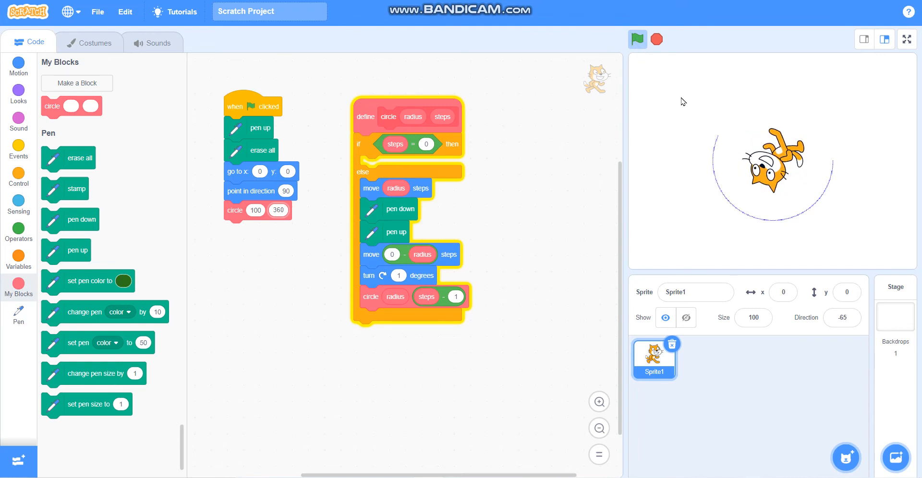
pyautogui.click(637, 40)
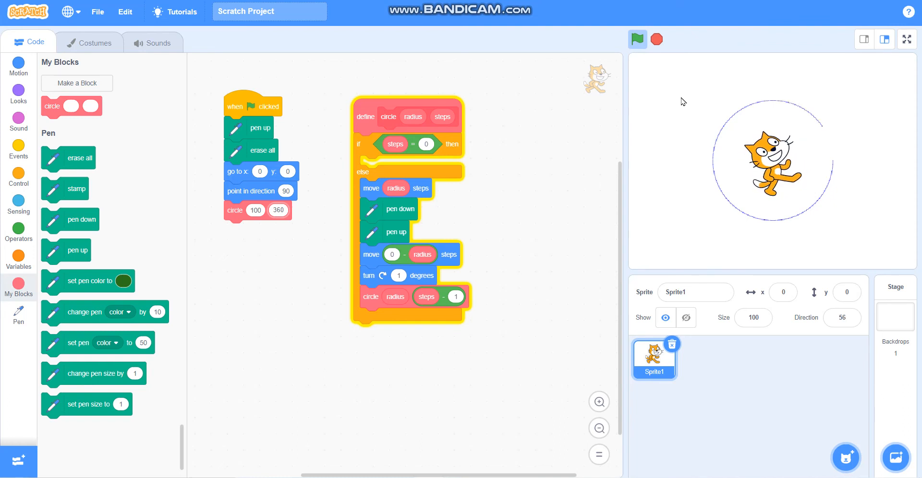
pyautogui.click(637, 39)
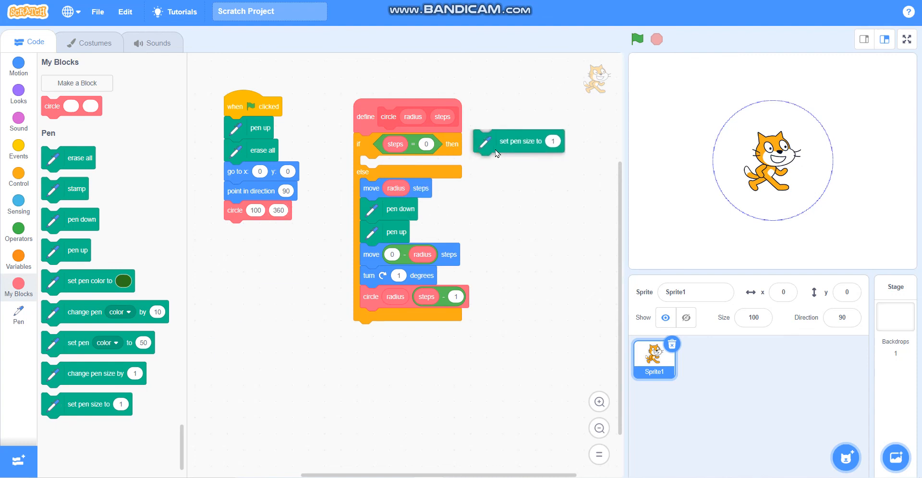
# Start define circle with set pen size to 3 and rerun to draw a thicker blue circle.
pyautogui.moveTo(520, 142); pyautogui.dragTo(399, 144)
pyautogui.write('3')
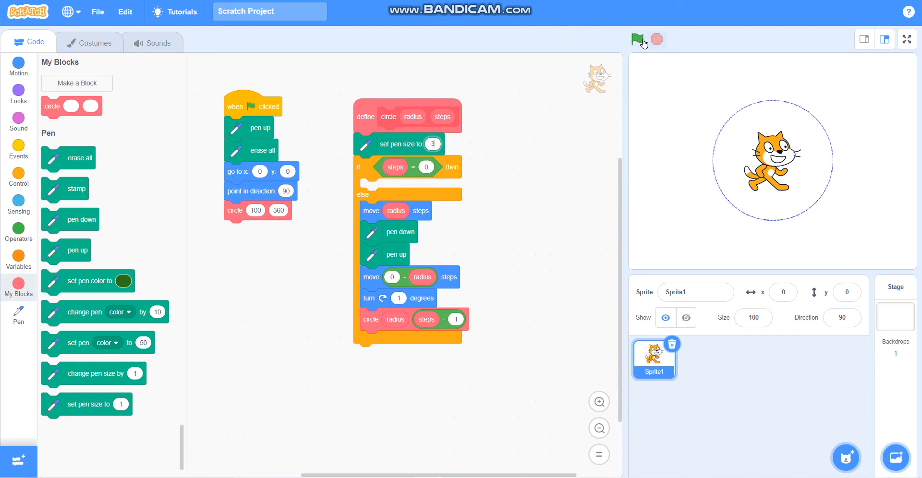
pyautogui.click(637, 40)
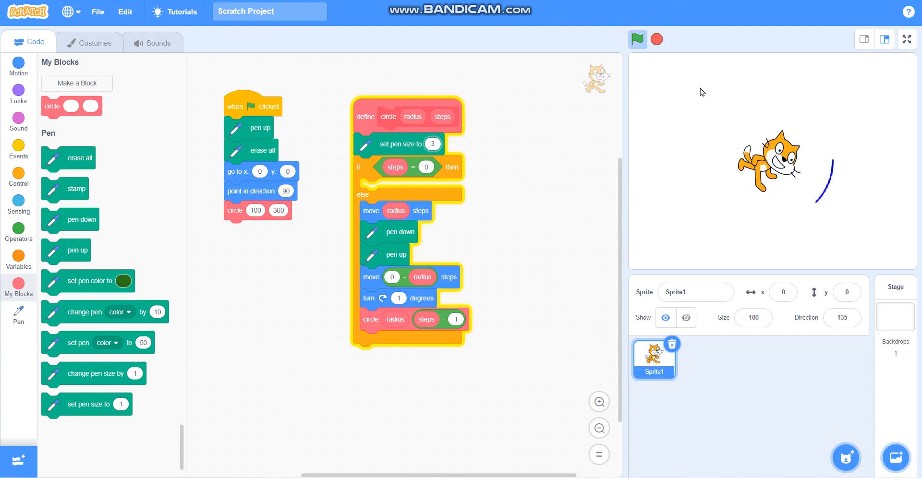
pyautogui.click(637, 40)
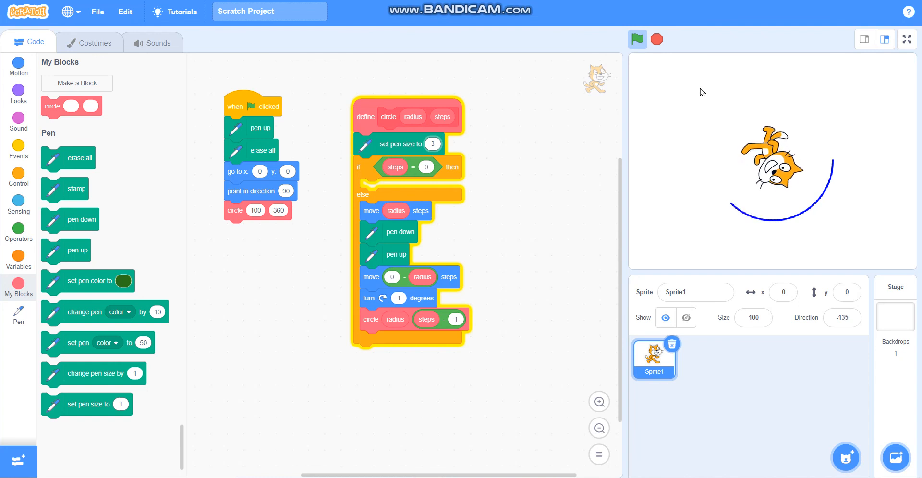
pyautogui.click(637, 39)
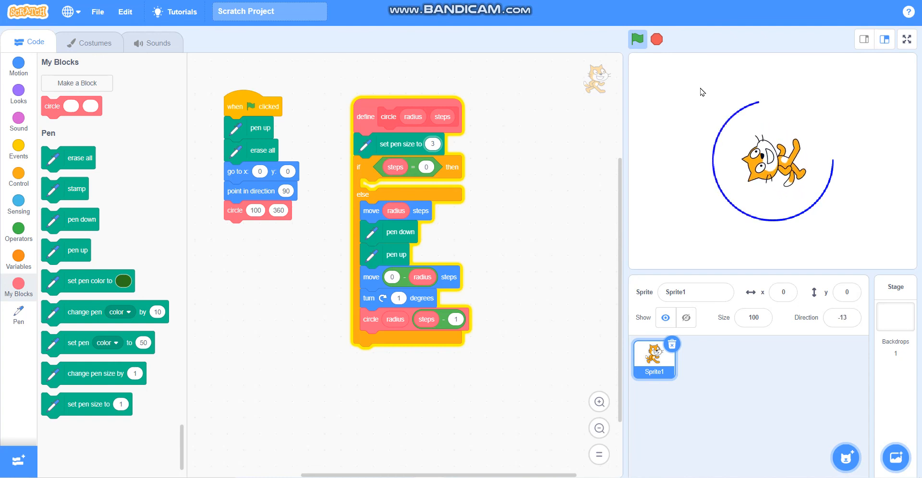
pyautogui.click(637, 39)
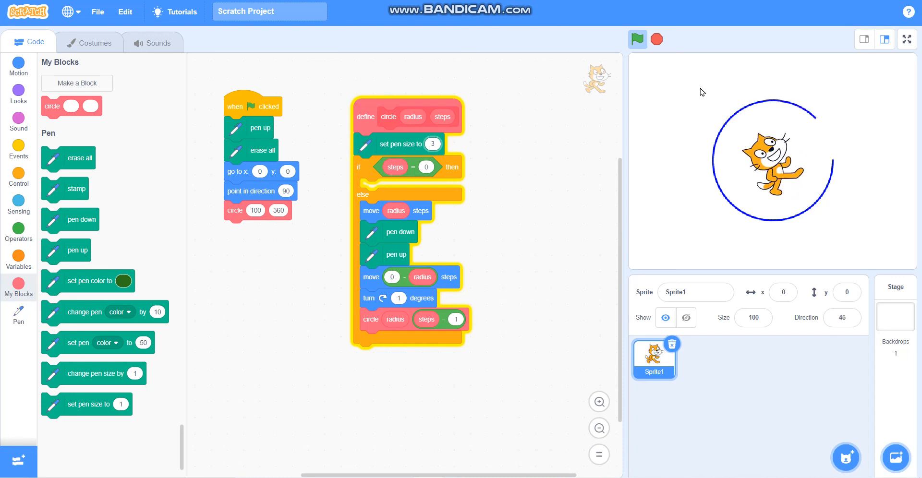
pyautogui.click(637, 39)
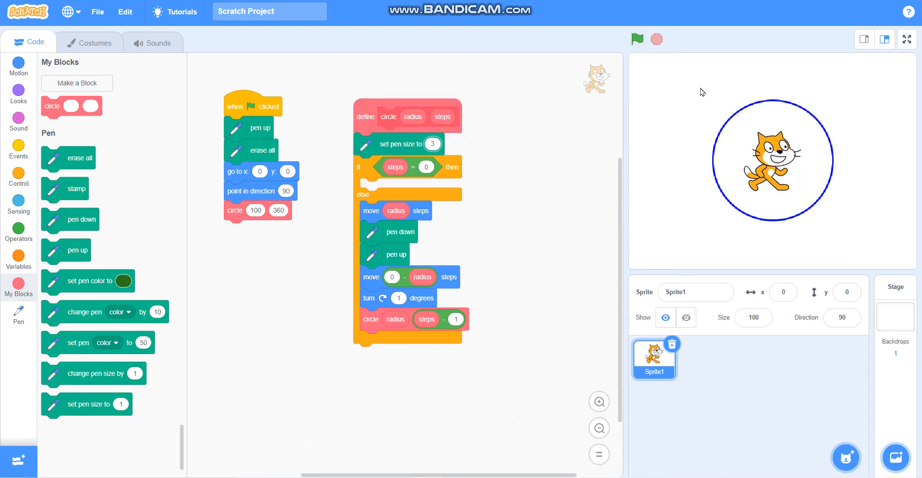